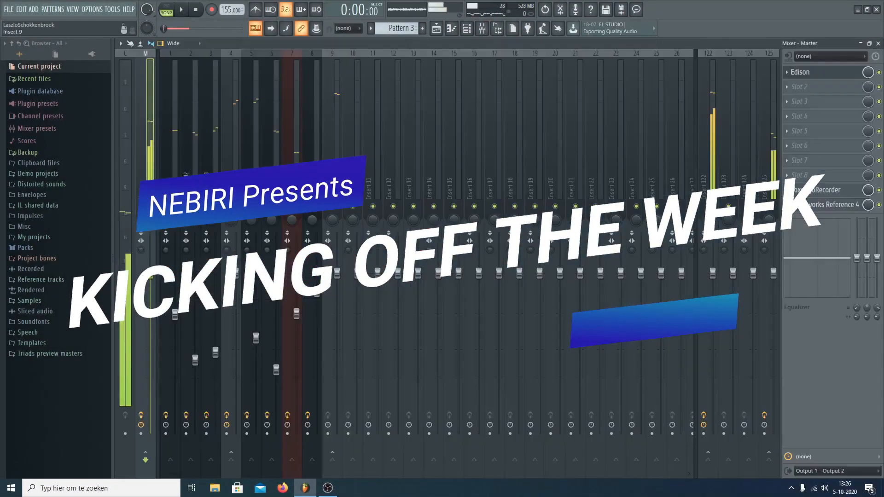
Show the Playlist with the 2021 New #2 kick arrangement in place of the Mixer
click(255, 29)
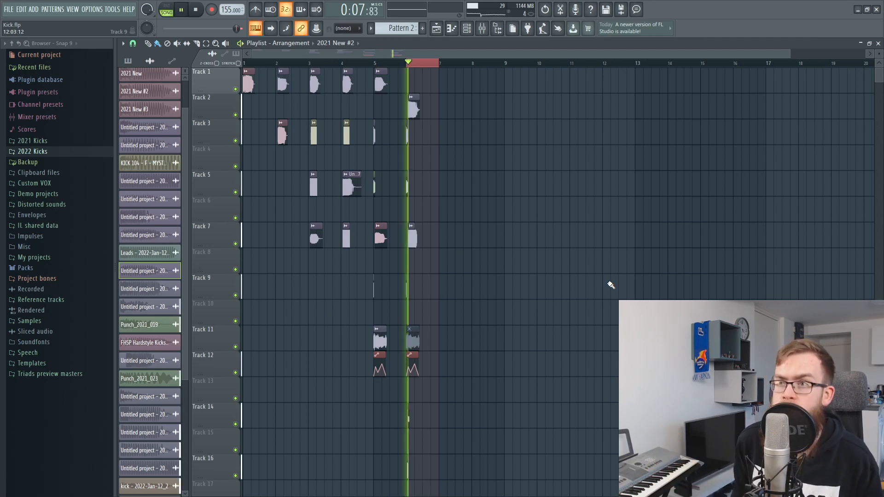
click(180, 9)
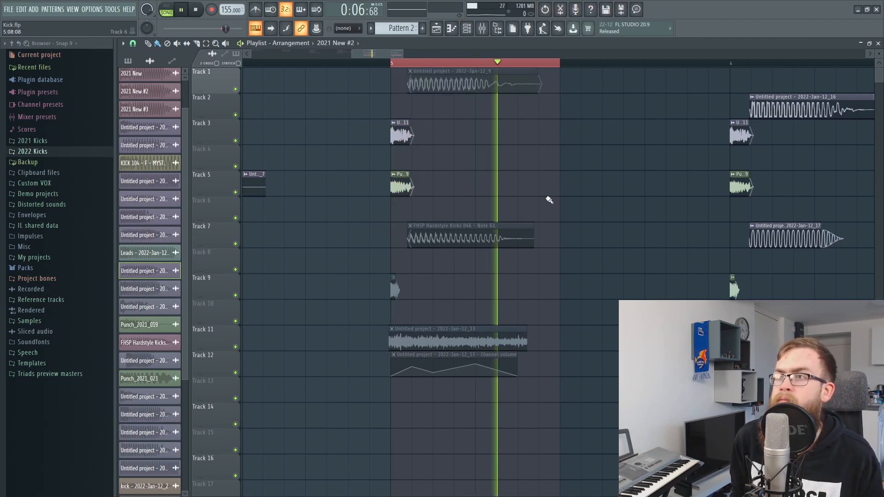
click(182, 9)
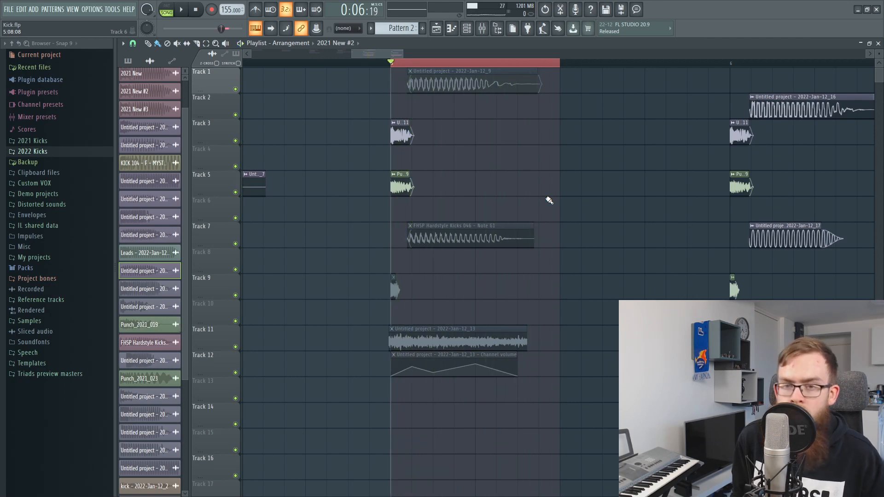
mouse_move(437, 295)
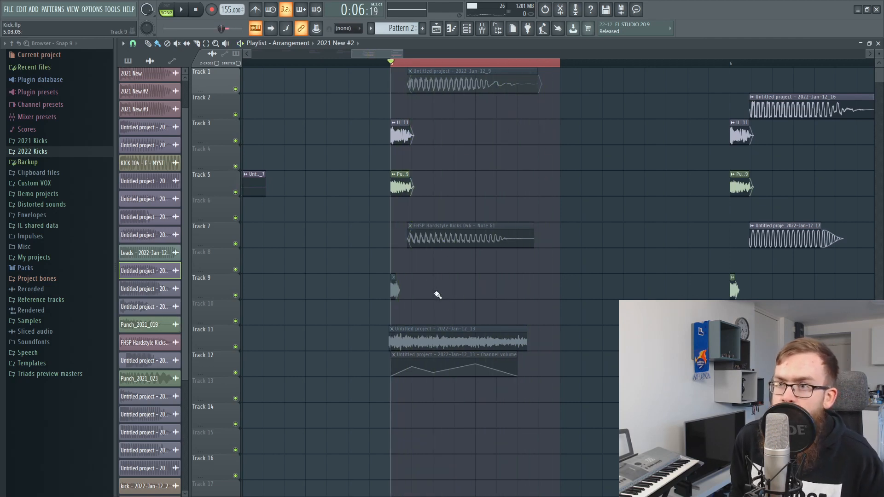
click(395, 288)
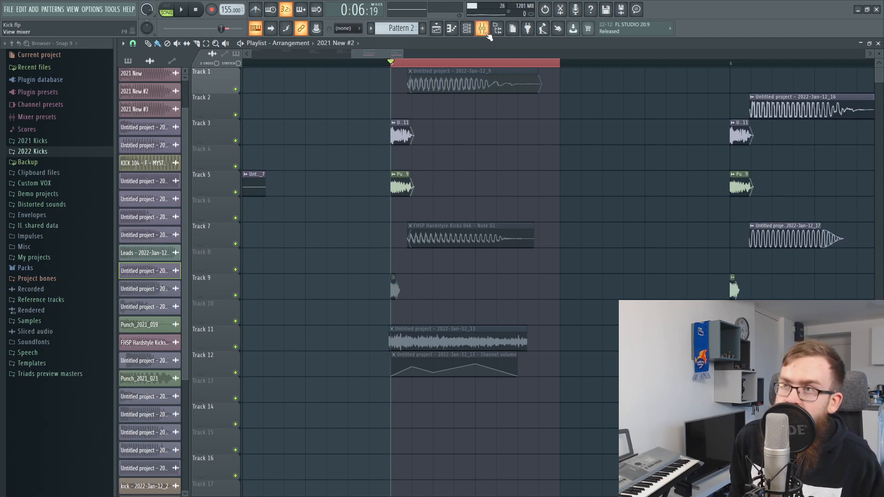
click(482, 29)
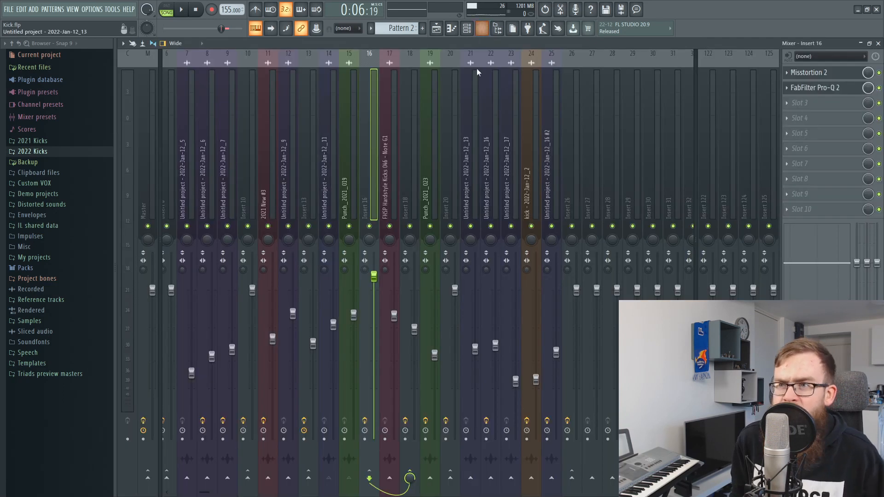
click(430, 170)
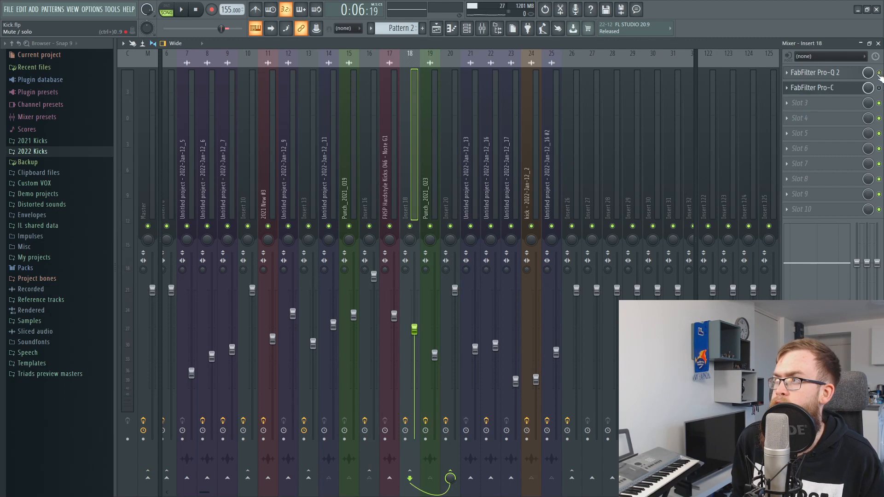
click(815, 72)
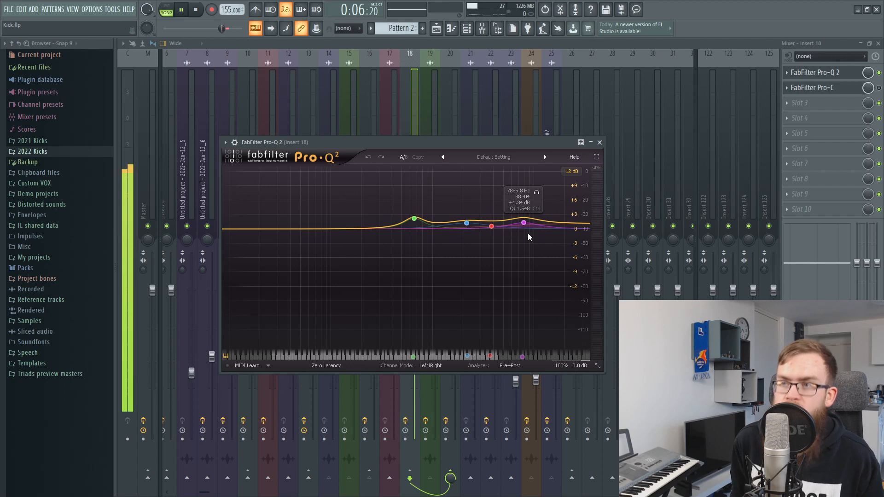
click(599, 142)
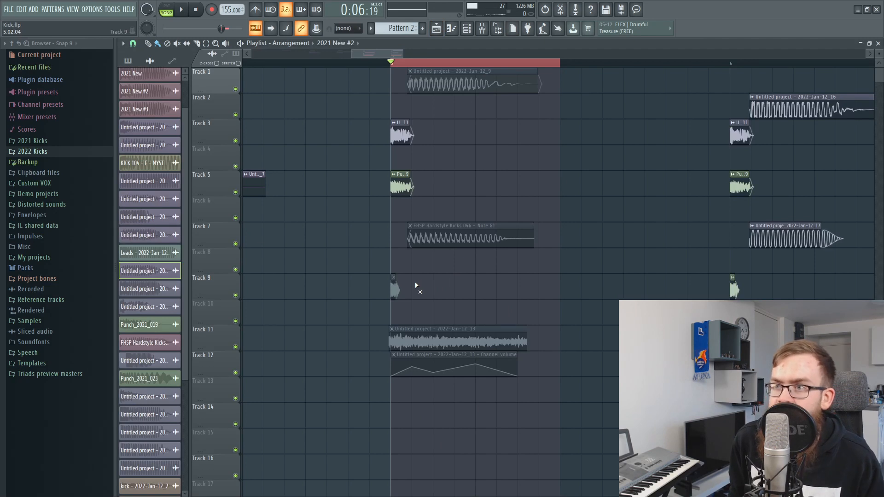
Close Punch_2021_023's channel settings and show its Mixer insert 19 carrying Pro-Q 2
scroll(left, 3)
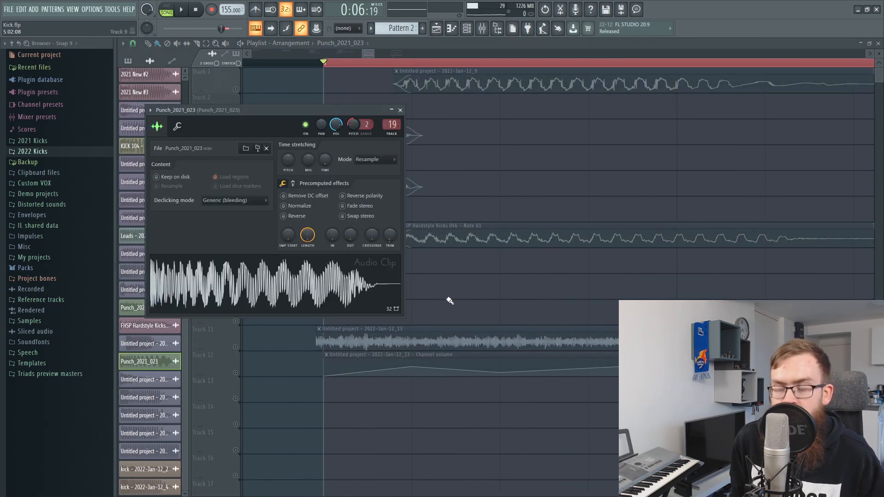
click(400, 109)
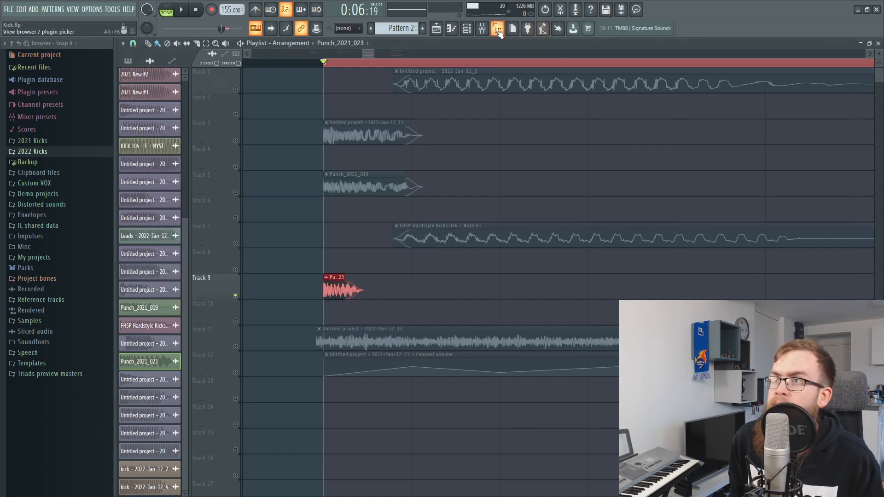
click(496, 29)
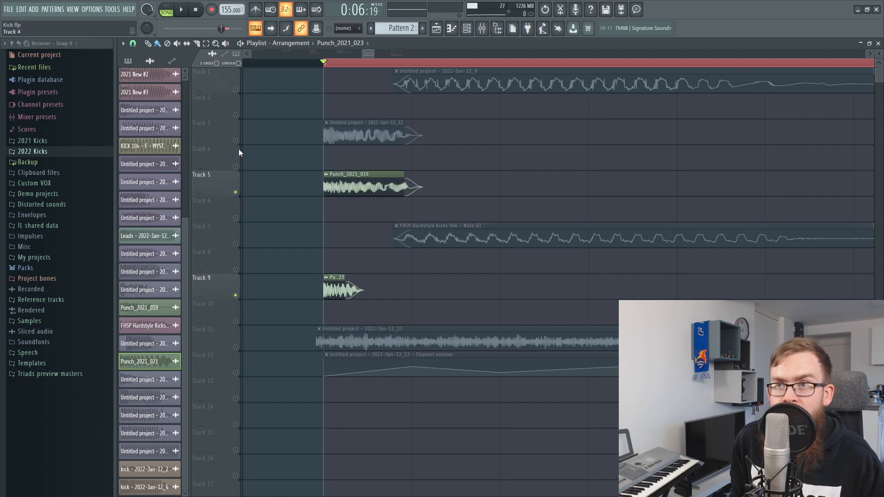
click(481, 29)
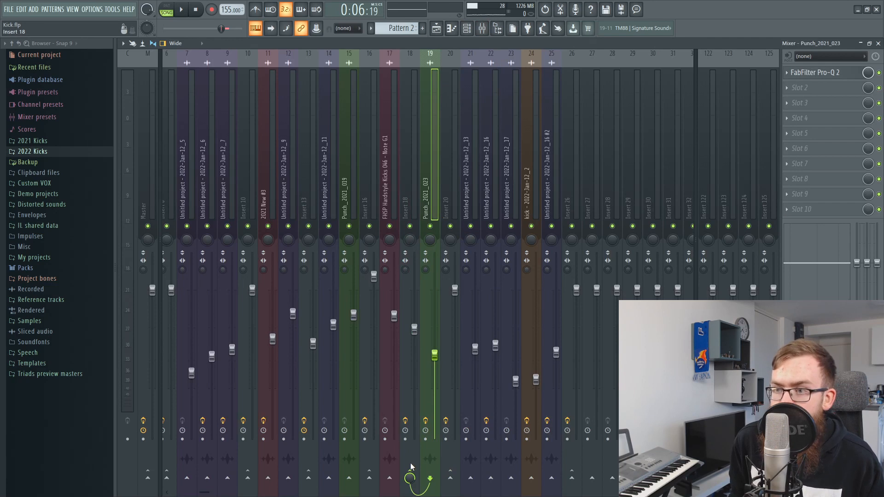
Inspect insert 18's Pro-Q 2 EQ and then its Pro-C compressor
click(409, 141)
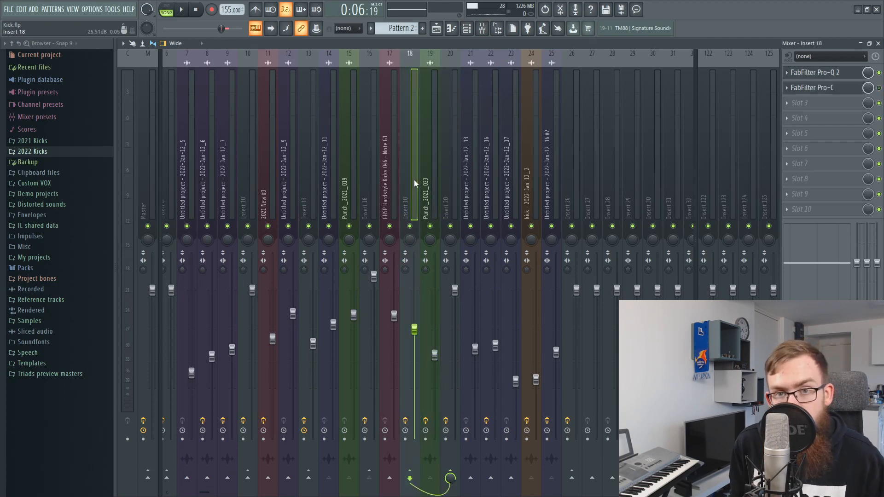
click(811, 72)
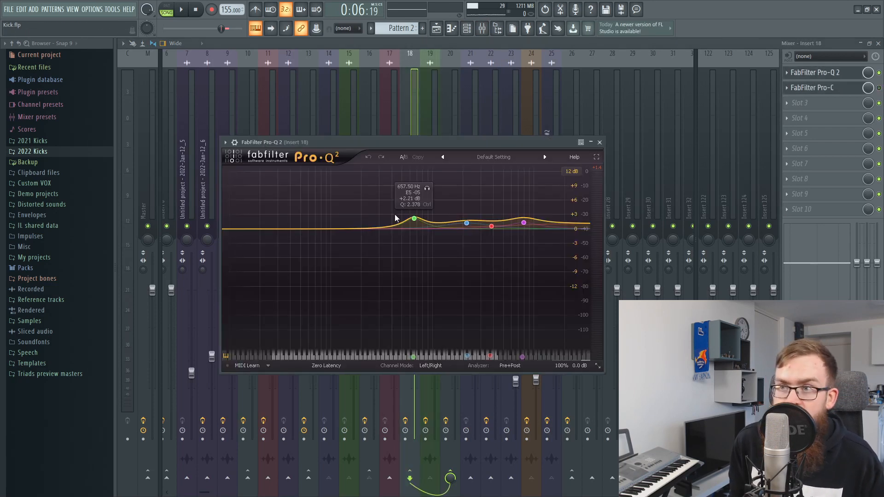
click(599, 142)
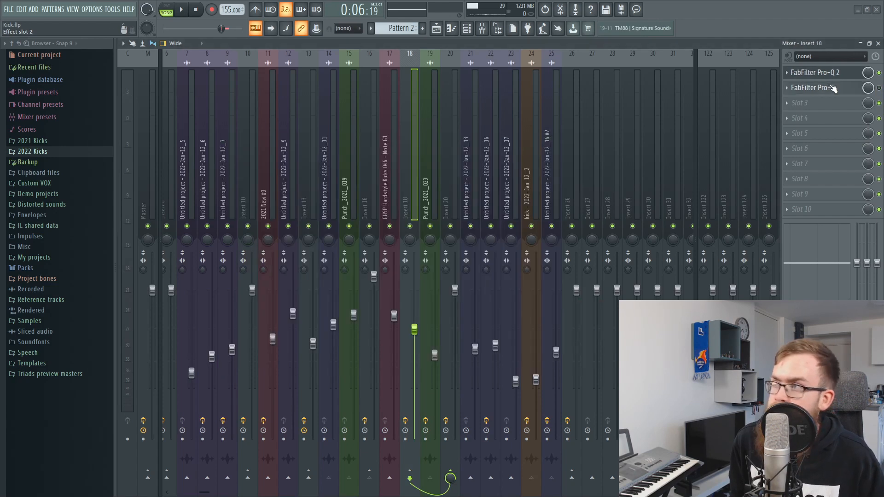
click(812, 88)
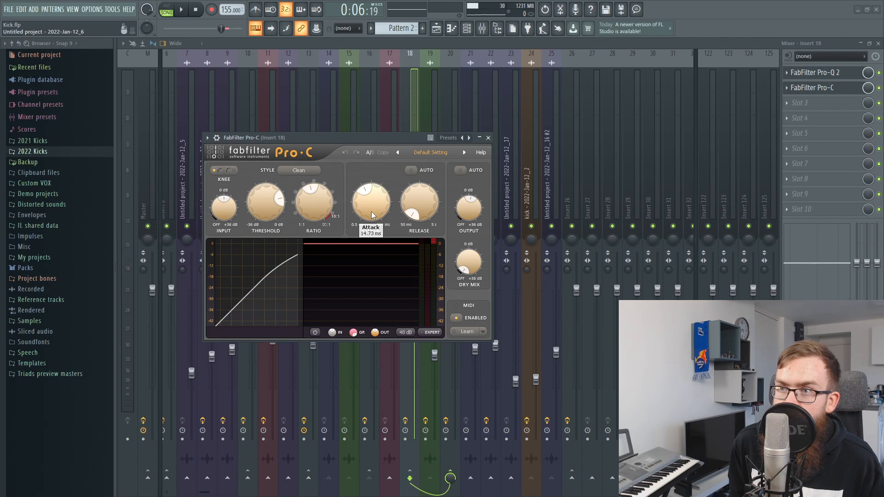
mouse_move(372, 202)
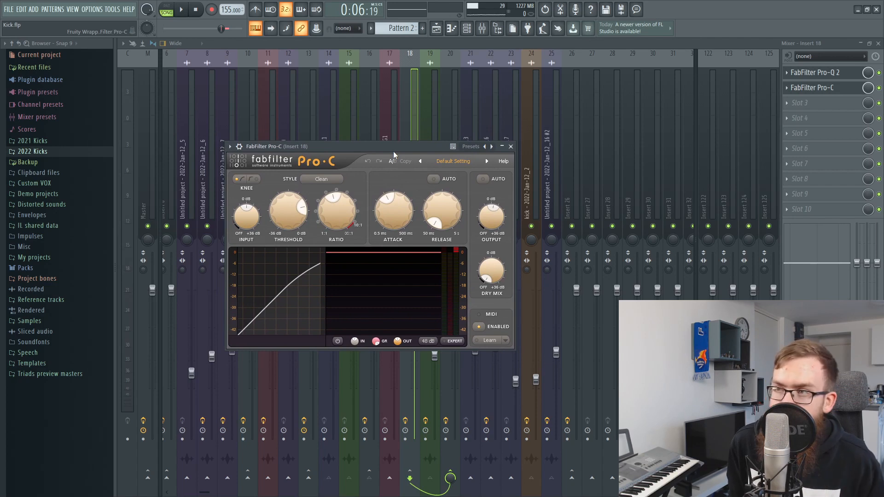
Audition the kick with the compressor on and off, then return to the Playlist
click(181, 10)
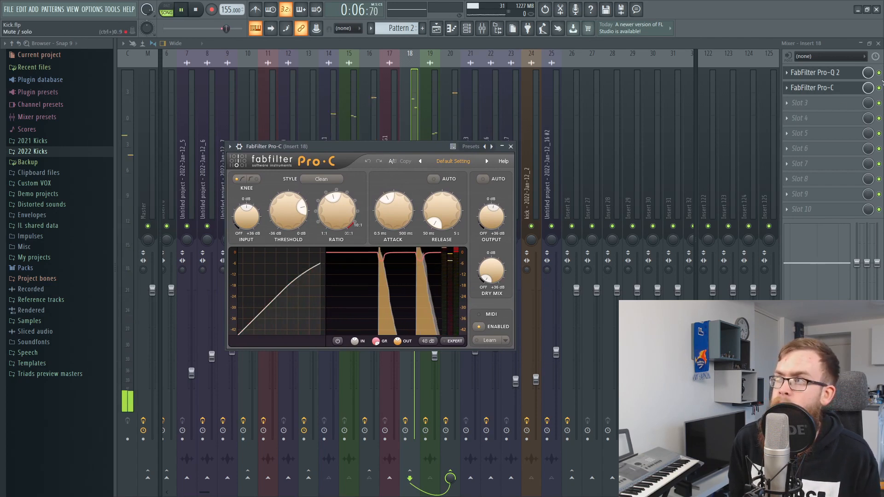
click(510, 147)
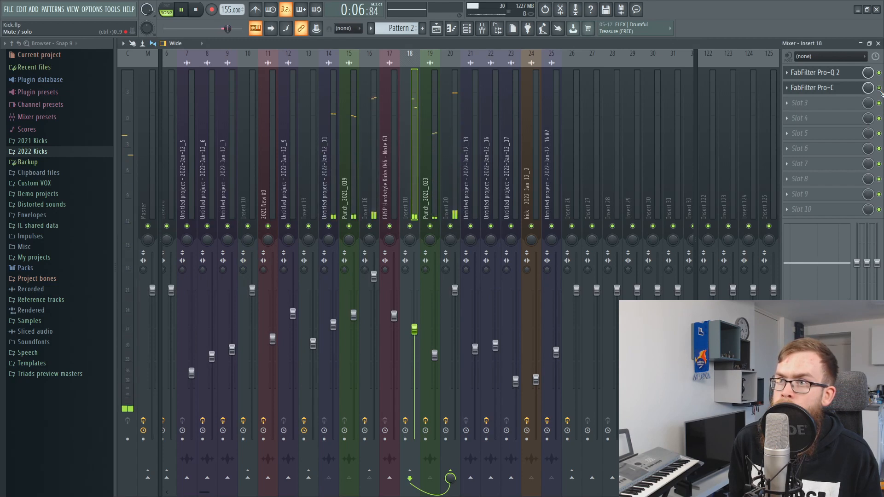
click(181, 10)
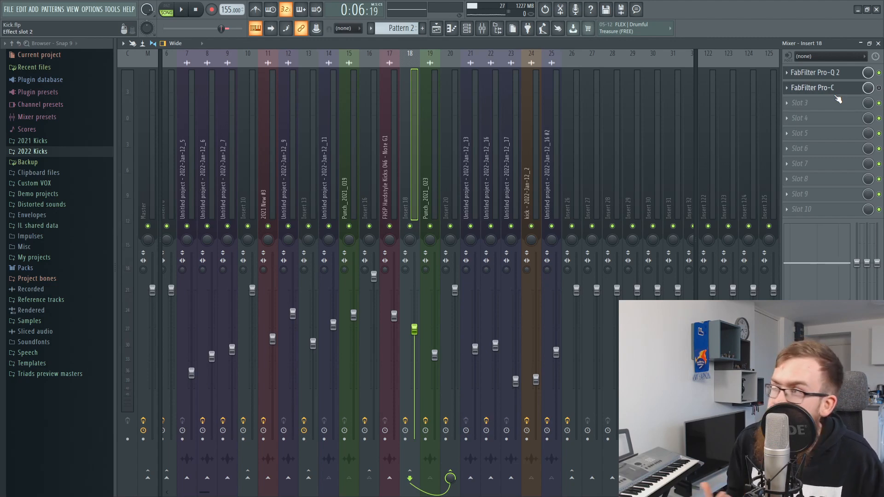
click(496, 29)
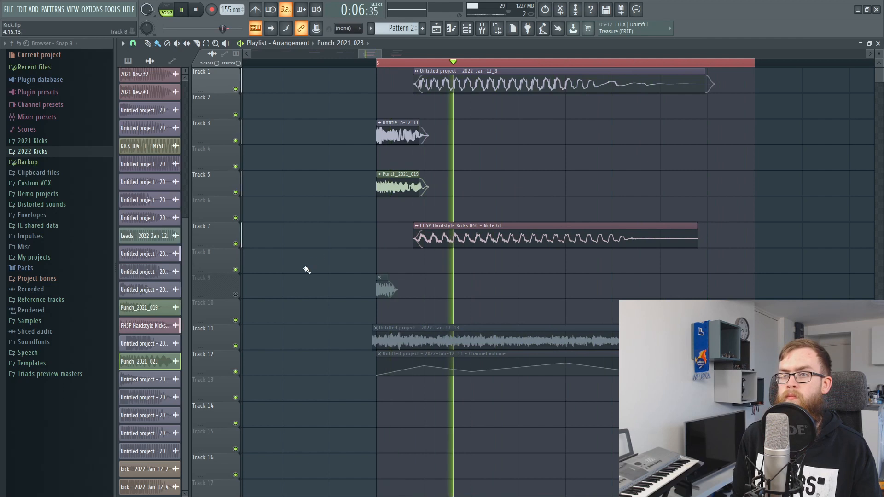
Play back the kick section with the new tail renders and crunch layer on track 14
click(196, 10)
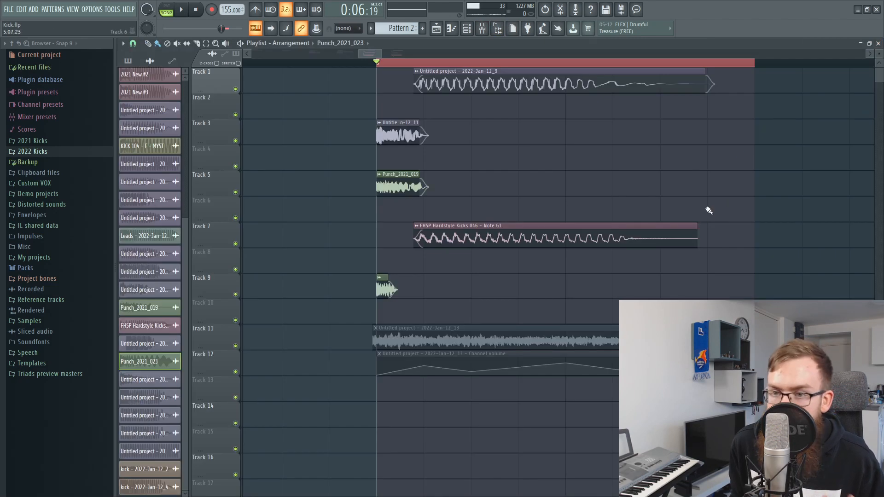
click(181, 10)
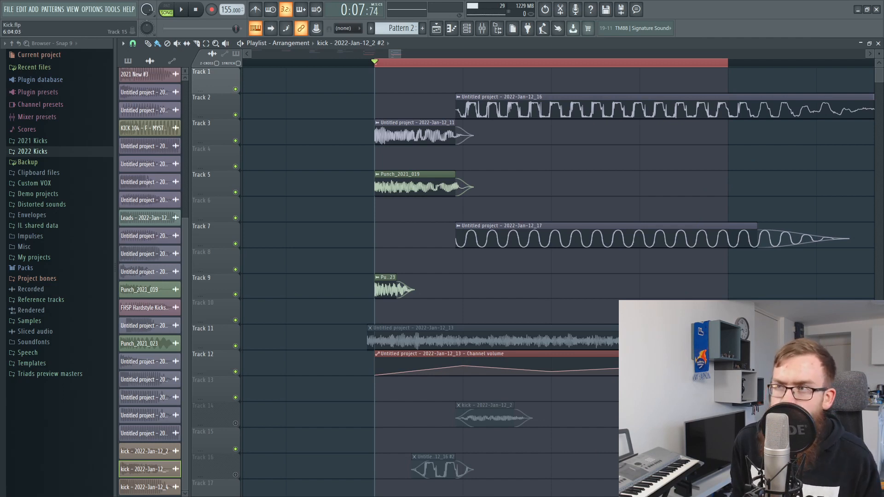
Select the kick - 2022-Jan-12_2 clip on track 14 routed to mixer track 24
click(180, 9)
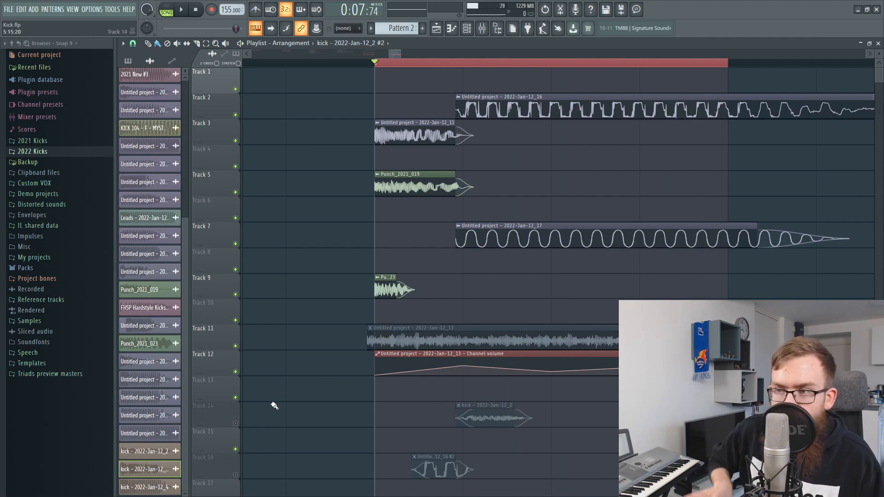
mouse_move(306, 347)
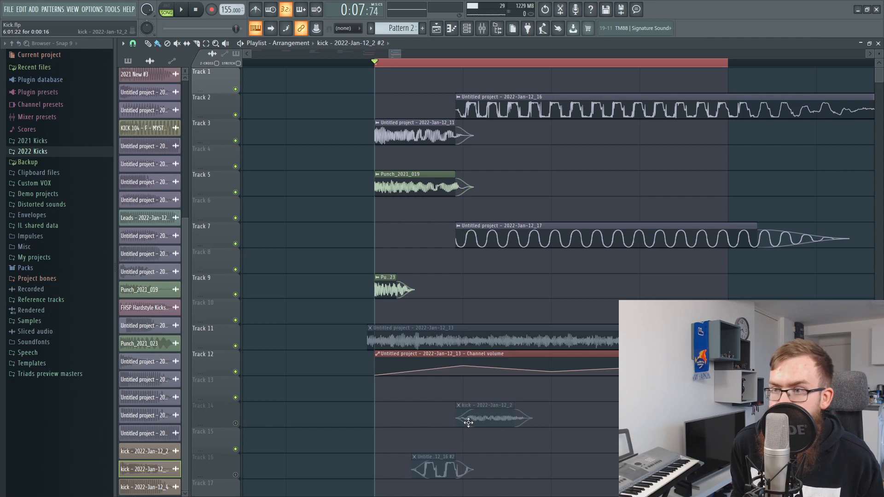
click(495, 417)
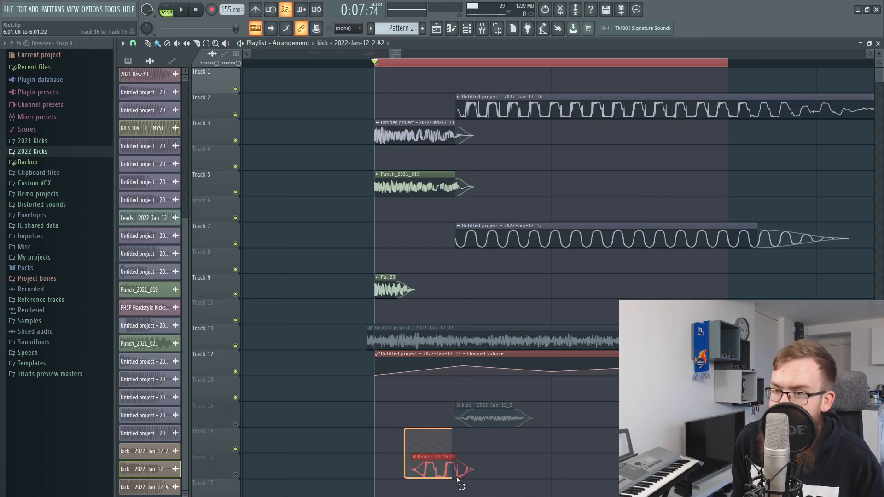
scroll(down, 3)
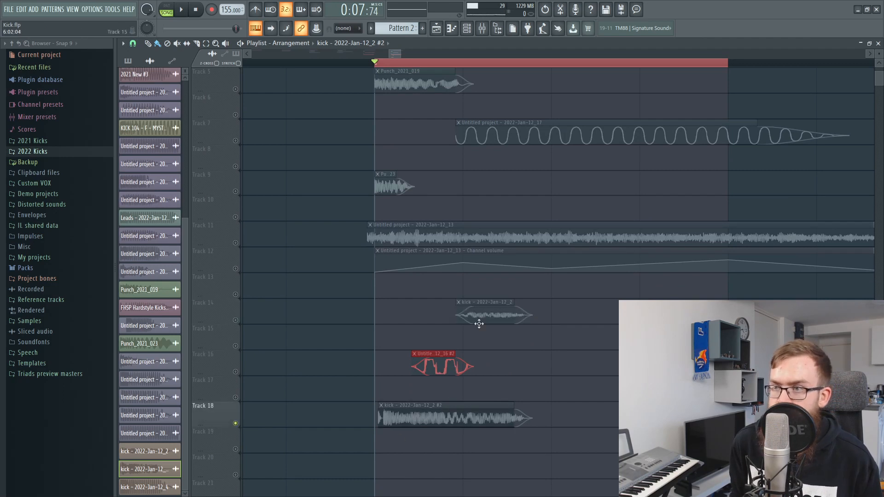
scroll(up, 3)
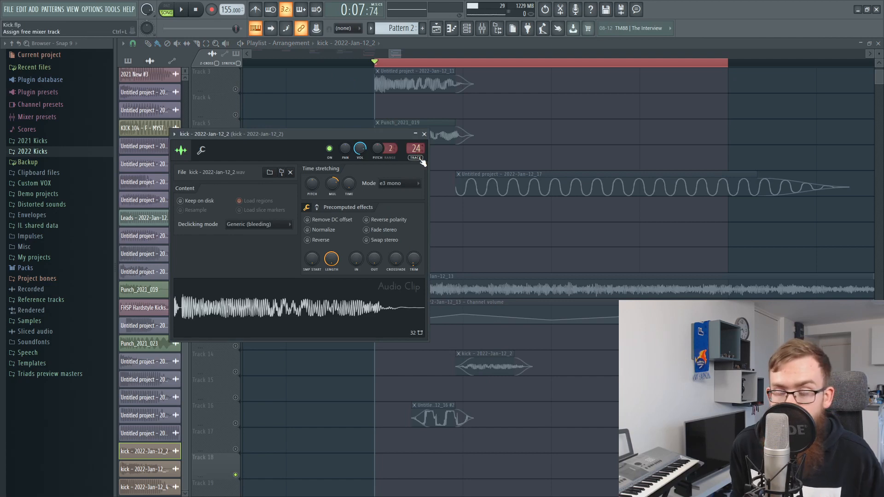
Show insert 24 for kick - 2022-Jan-12_2 with Pro-Q 2, Misstortion 2 and Pro-Q 2
click(423, 133)
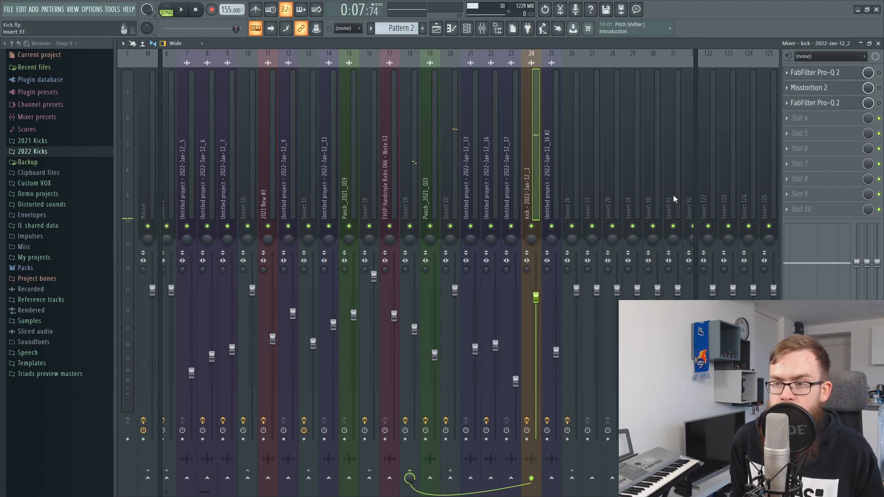
mouse_move(674, 204)
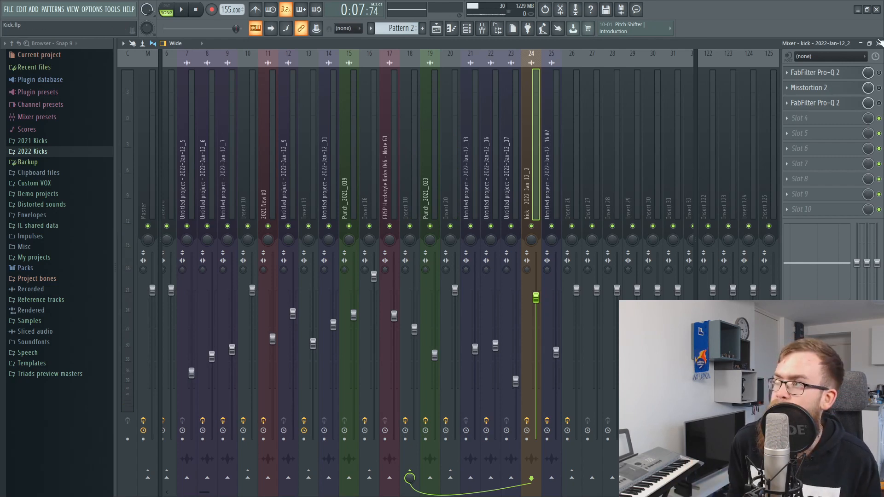
click(815, 72)
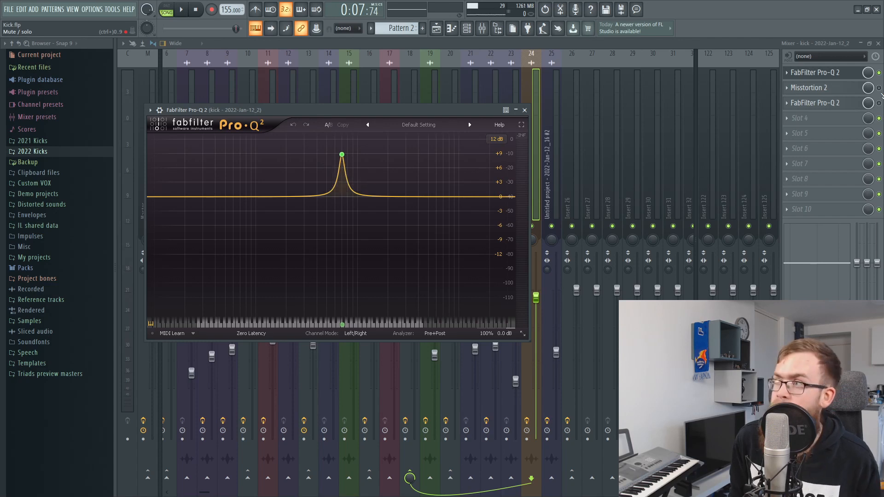
click(523, 109)
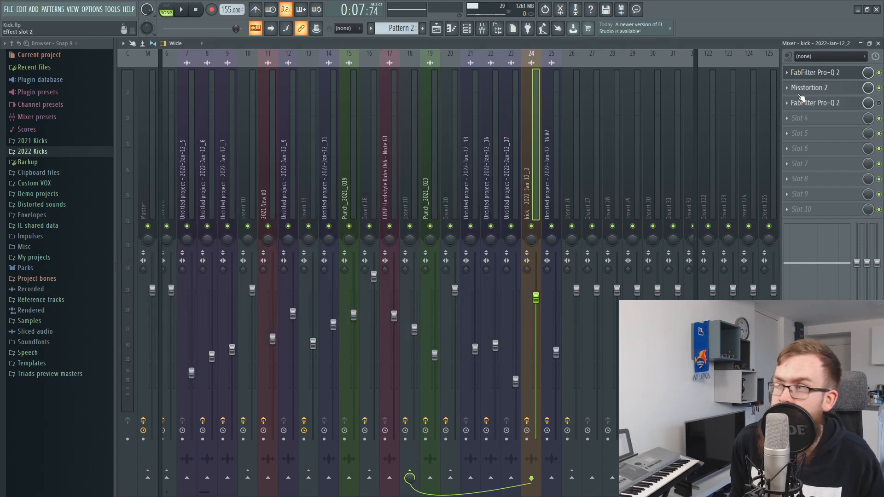
click(810, 87)
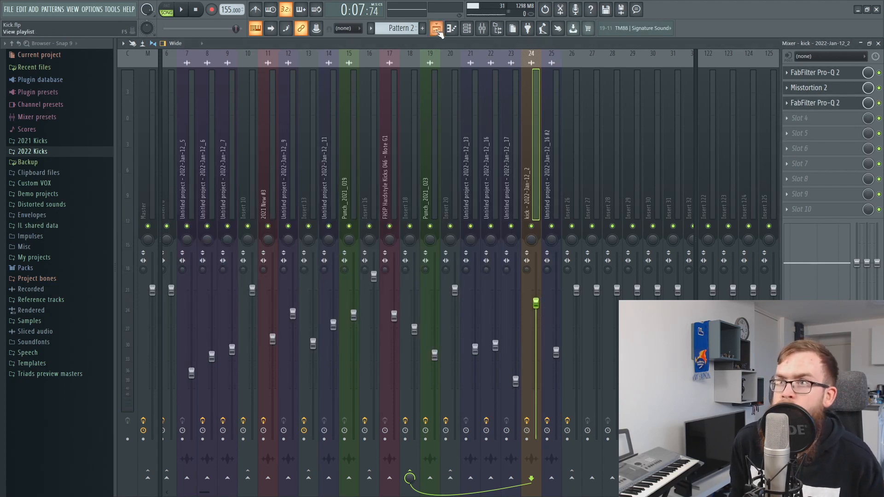
click(436, 29)
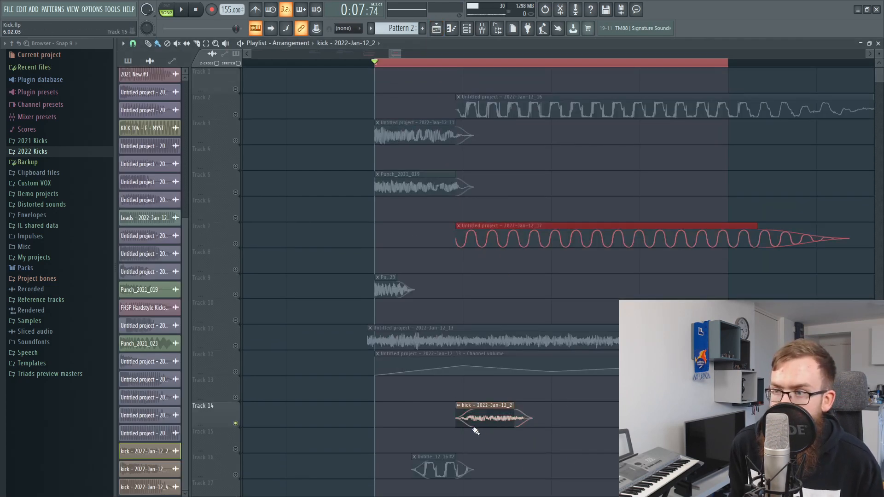
Select the crunch clip on track 14 and lower insert 24's fader to about 40% (-15.9 dB)
click(495, 418)
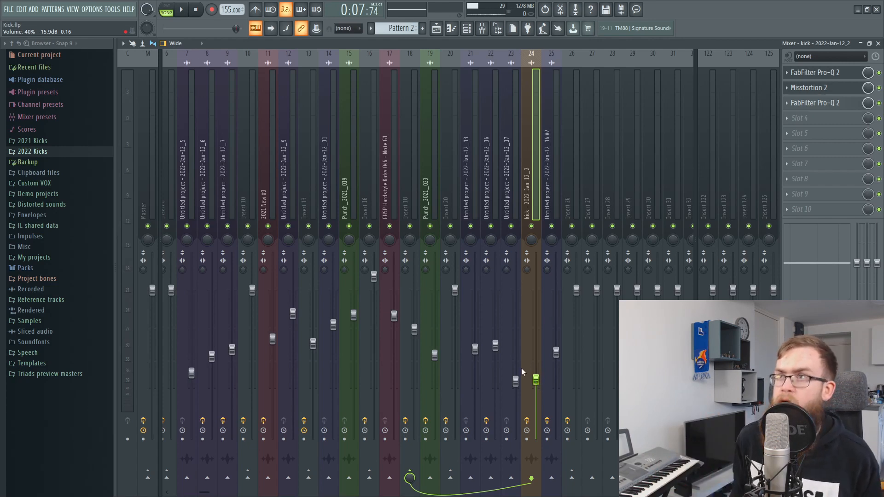
Raise insert 24's fader to about 46% (-14 dB) while the kick loops
click(182, 9)
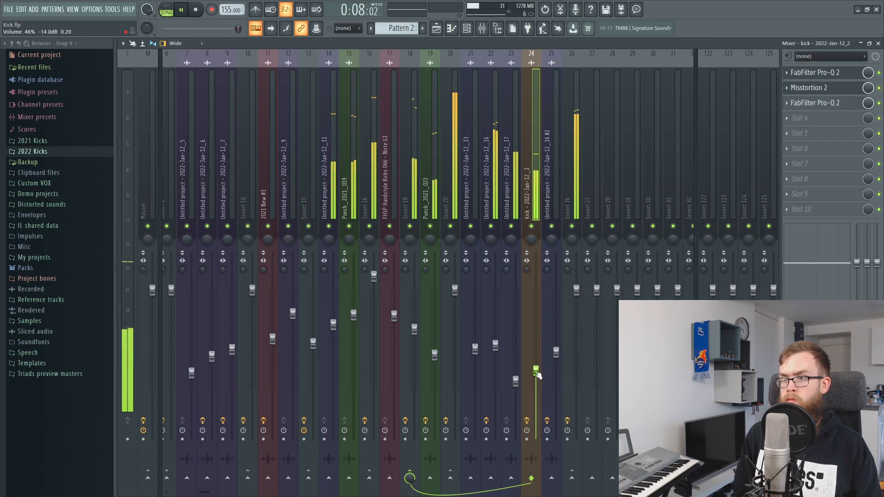
click(180, 9)
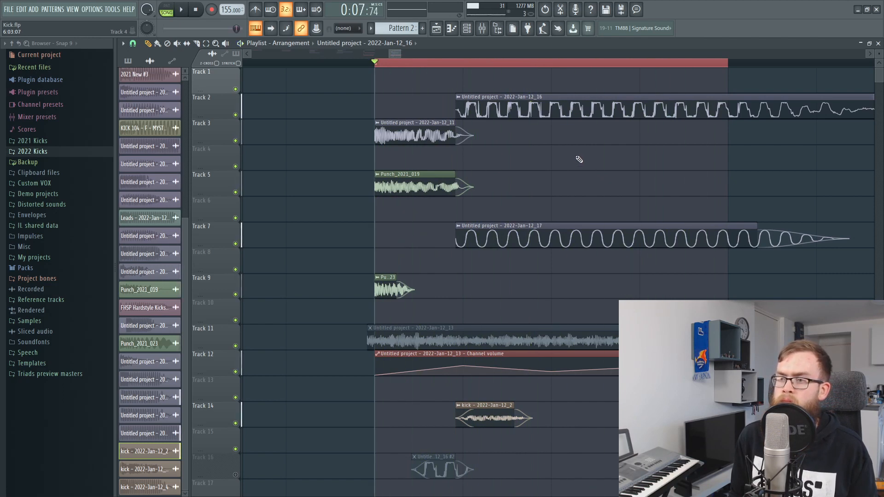
mouse_move(574, 157)
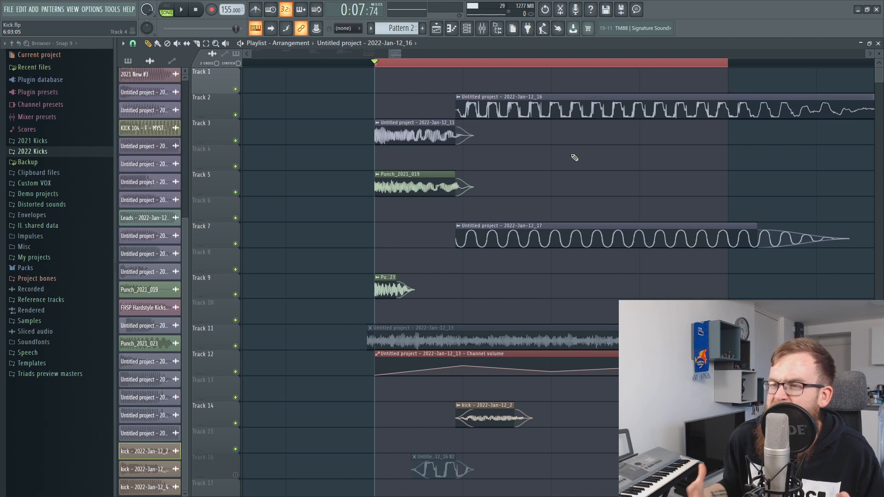
Show the Track 16 square-wave clip's settings and jump to its mixer insert 25 with Misstortion 2
scroll(down, 3)
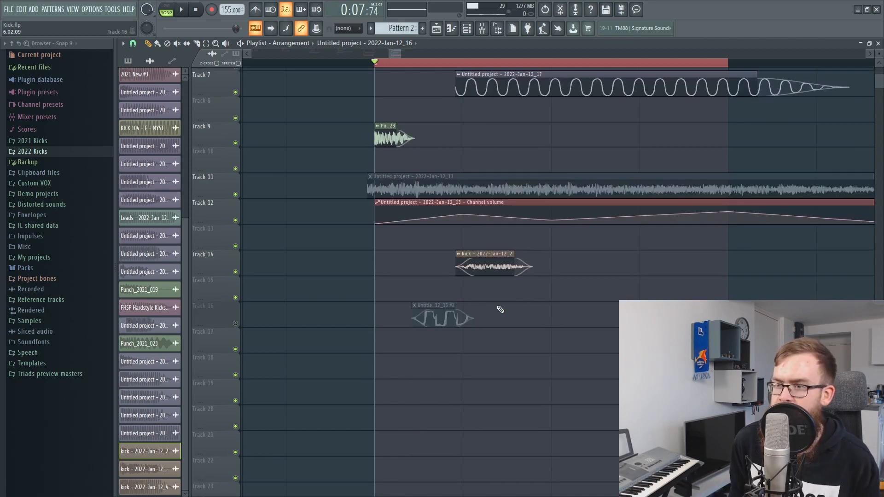
scroll(down, 3)
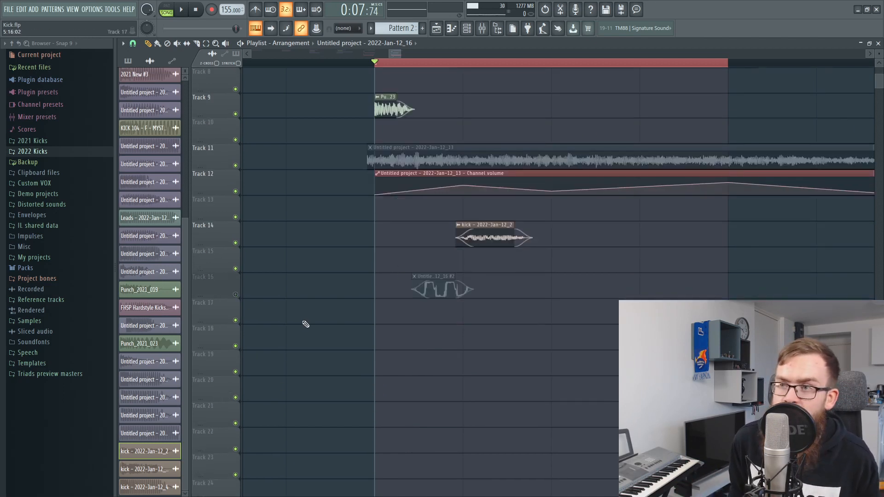
scroll(up, 3)
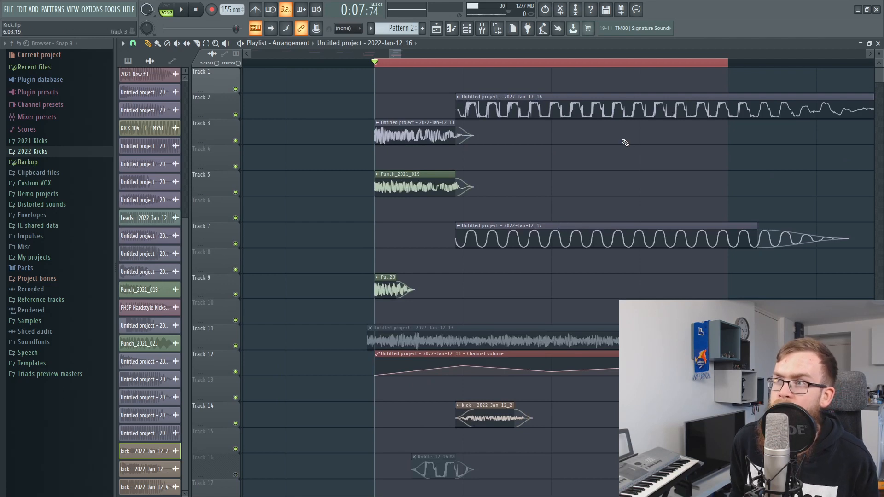
scroll(down, 3)
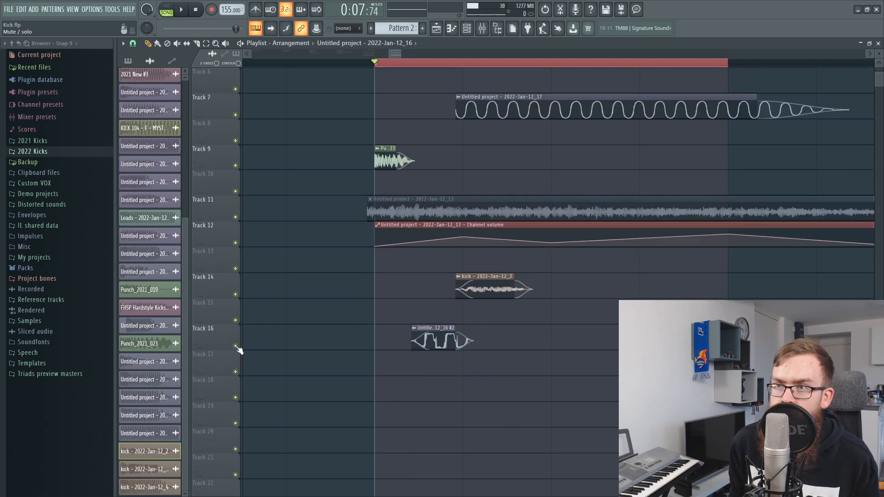
scroll(up, 3)
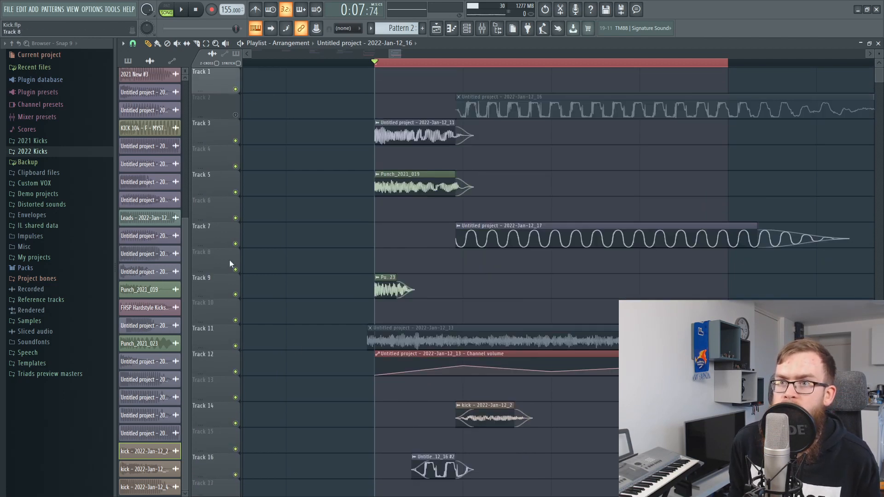
scroll(down, 3)
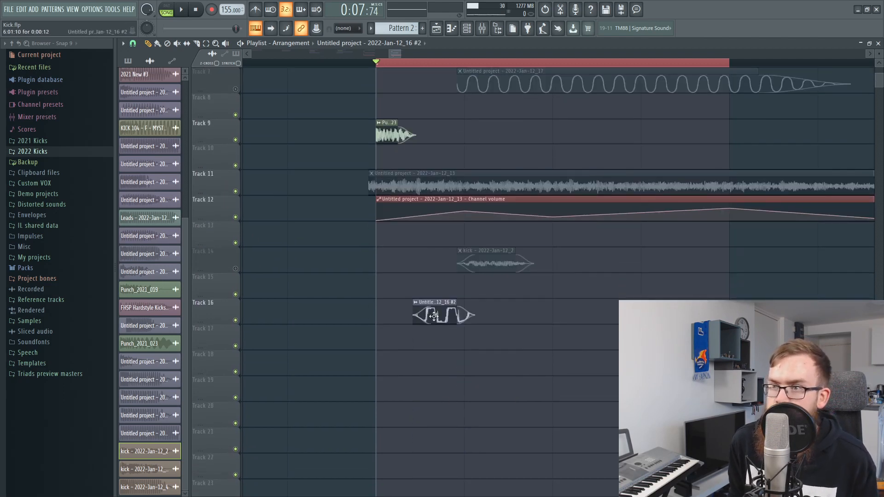
double_click(444, 315)
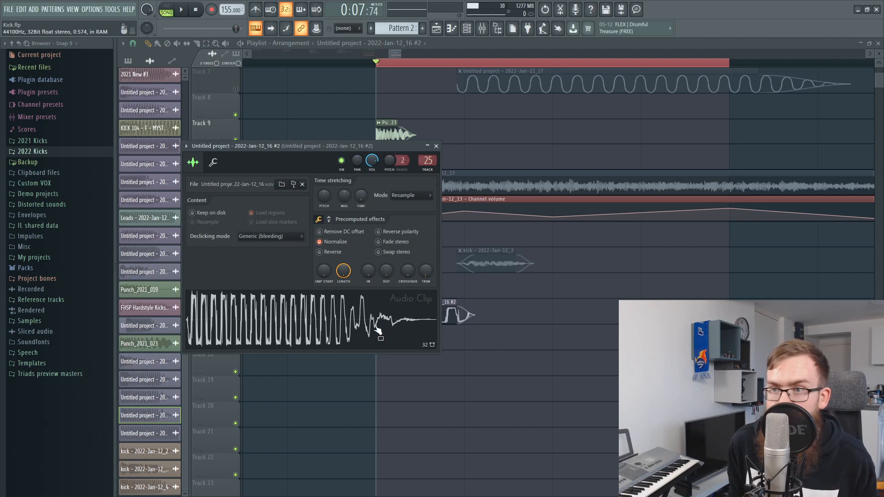
click(466, 29)
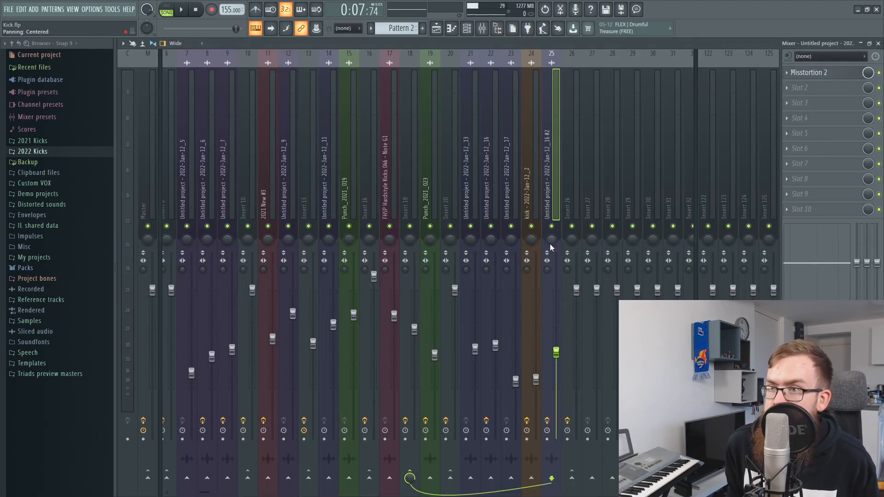
Inspect Misstortion 2 on insert 25, then return to the Playlist arrangement
click(810, 72)
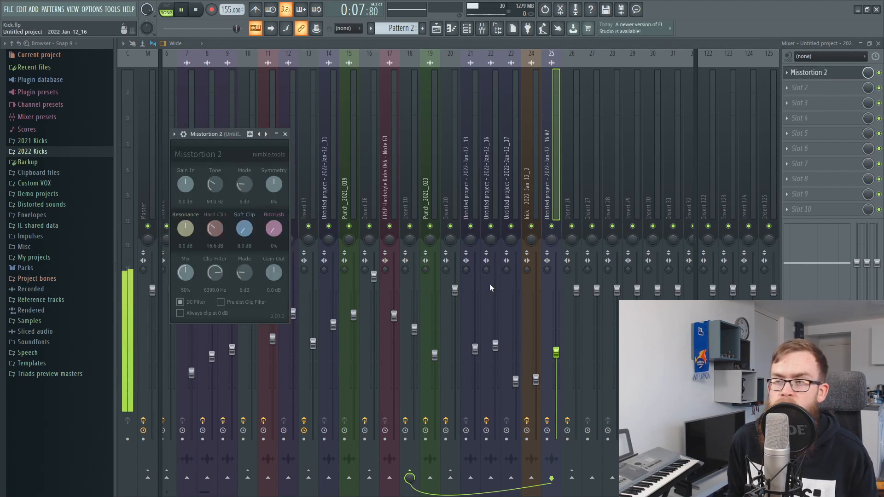
click(285, 135)
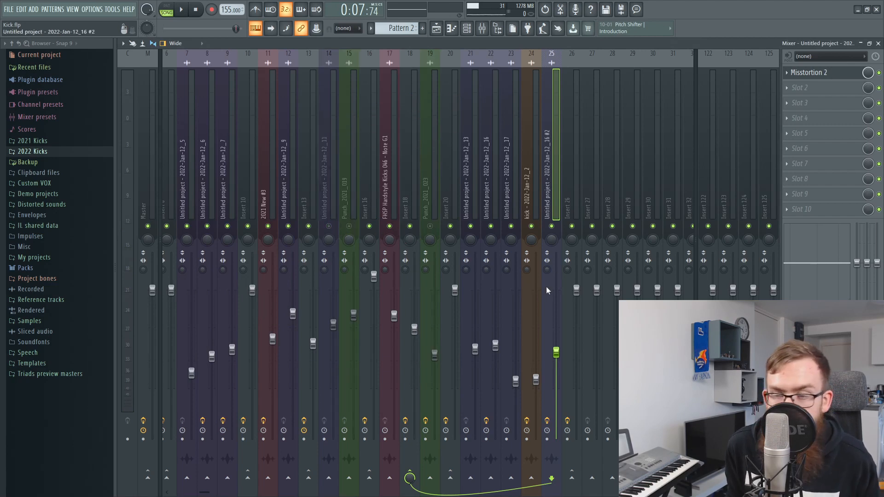
click(181, 9)
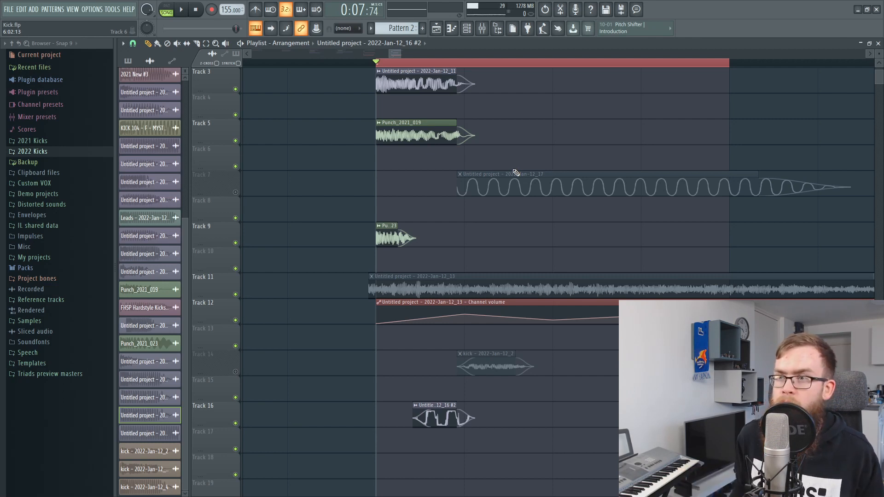
mouse_move(562, 141)
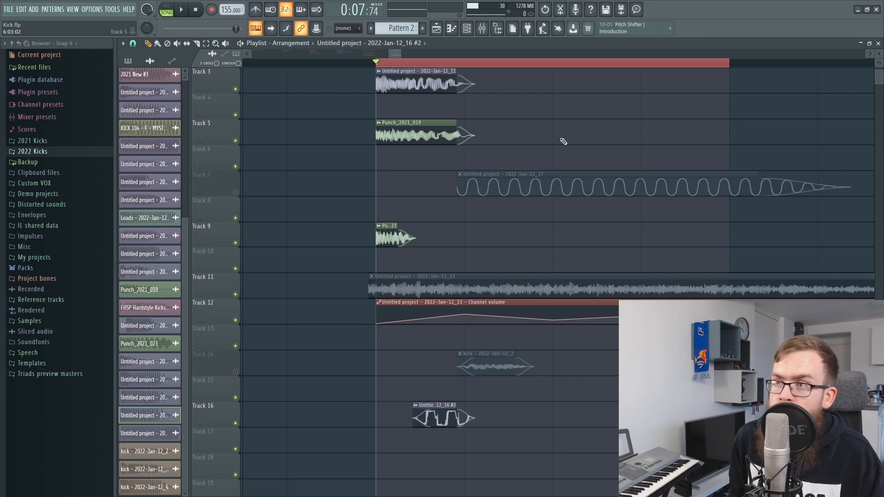
mouse_move(481, 28)
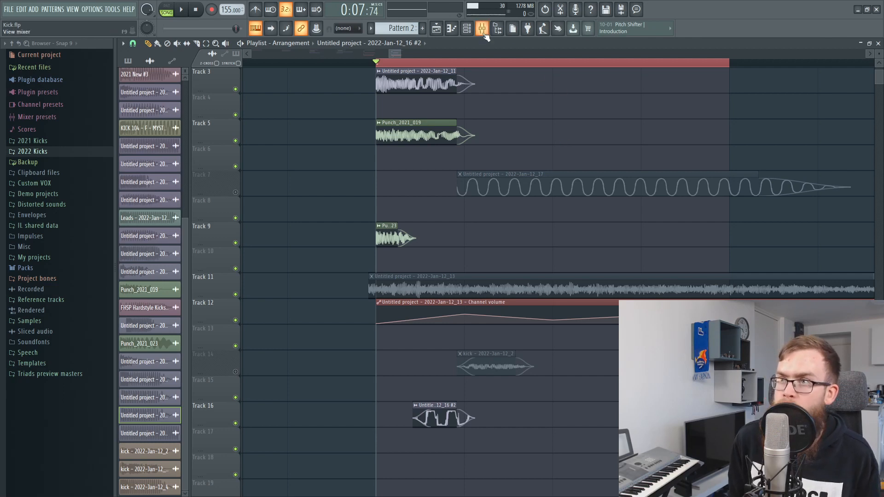
Bring the mixer back up on insert 25 where Misstortion 2 is loaded
scroll(up, 3)
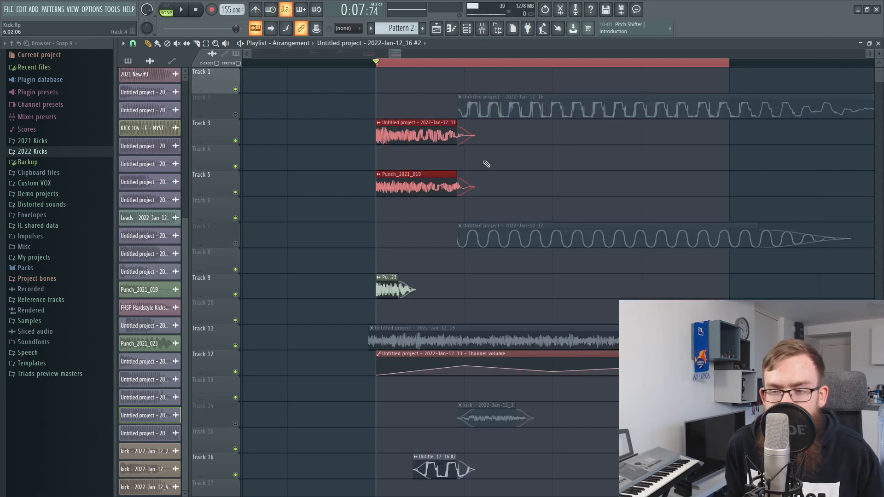
scroll(down, 3)
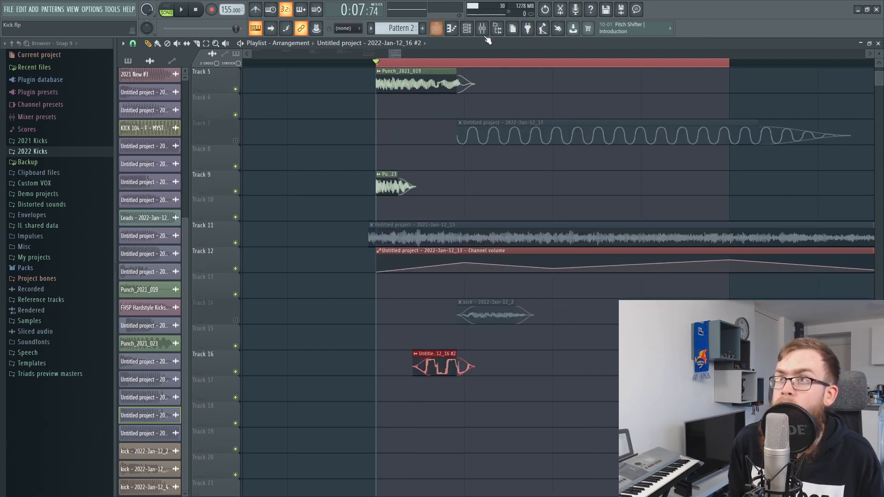
click(481, 29)
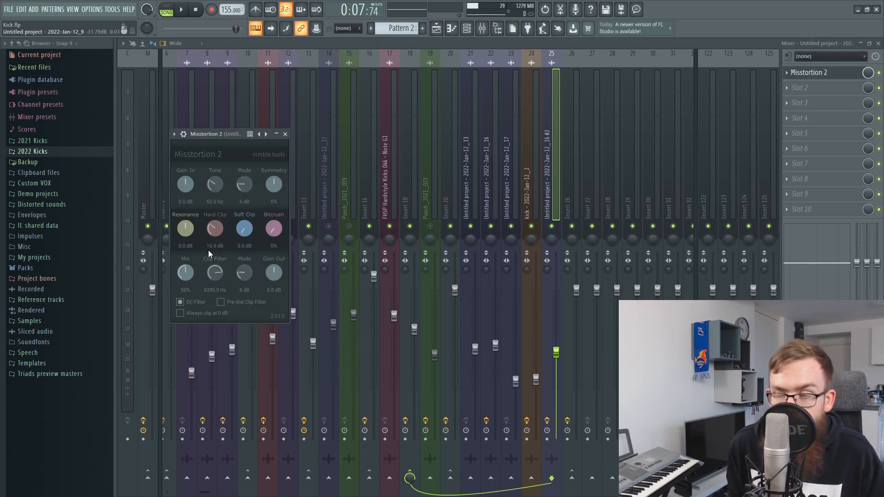
Load FabFilter Pro-Q 2 after Misstortion 2 and add a new band shaped as a low cut
click(284, 134)
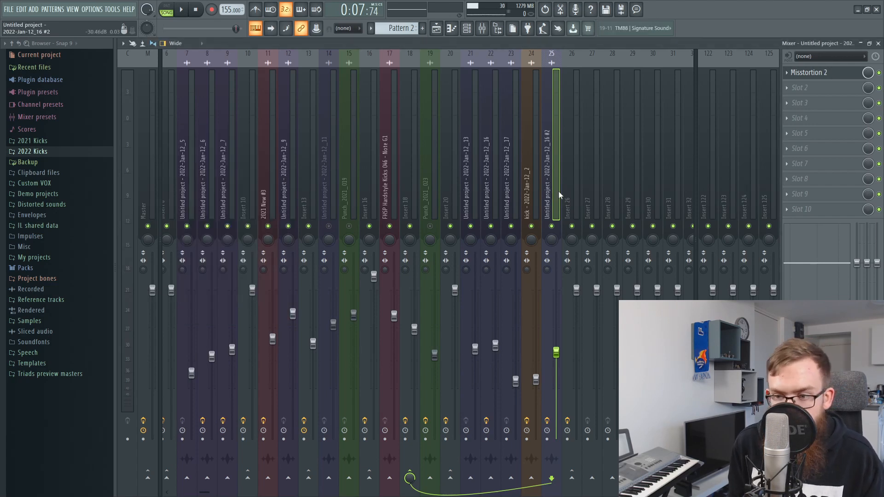
click(807, 88)
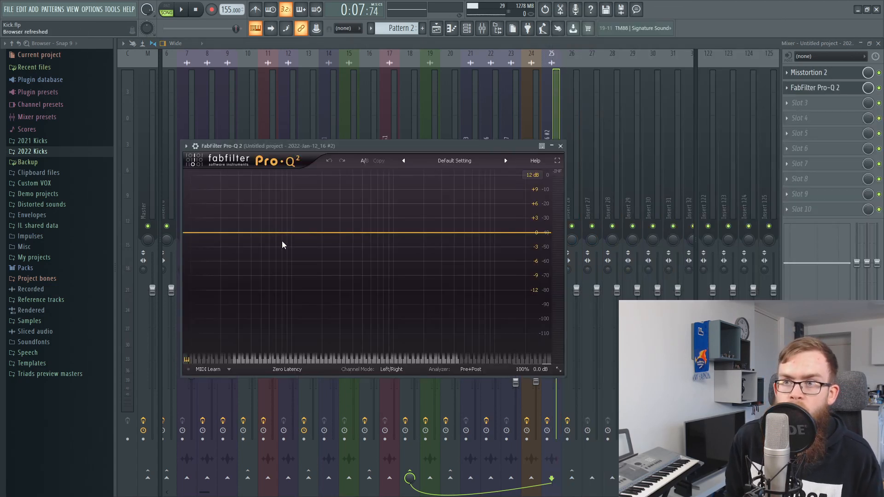
double_click(291, 237)
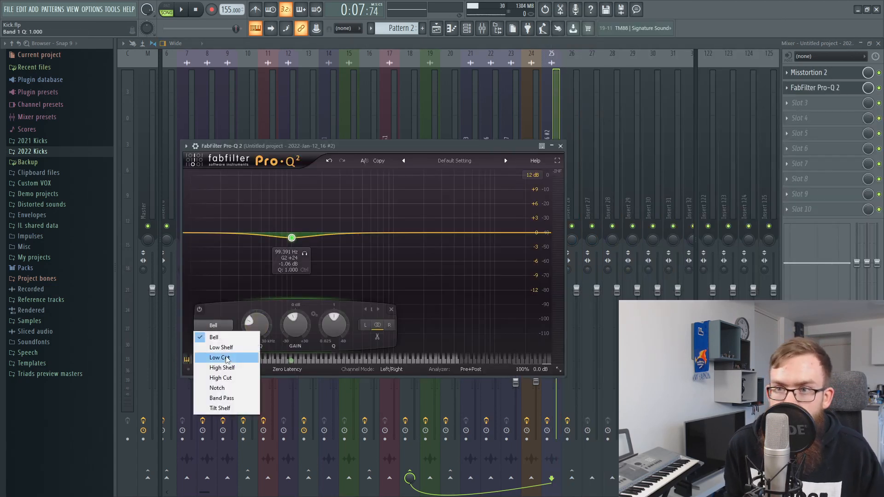
click(220, 358)
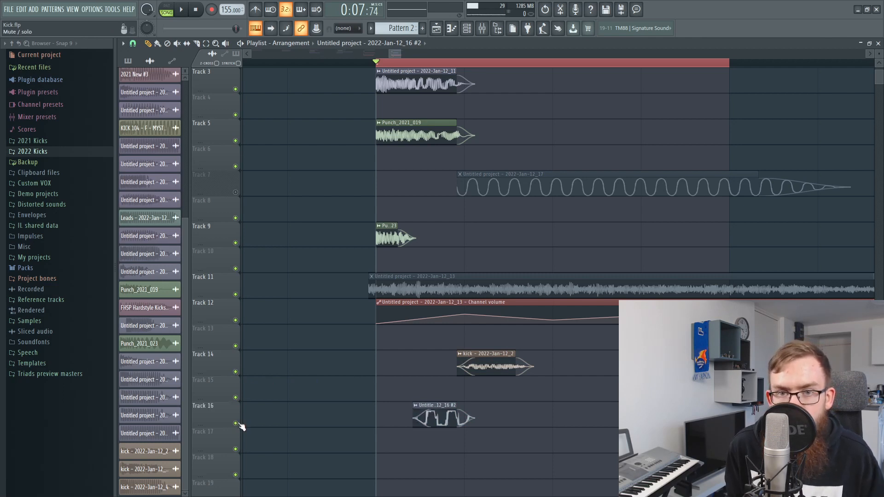
Return to the playlist showing all the layered kick clips
click(181, 9)
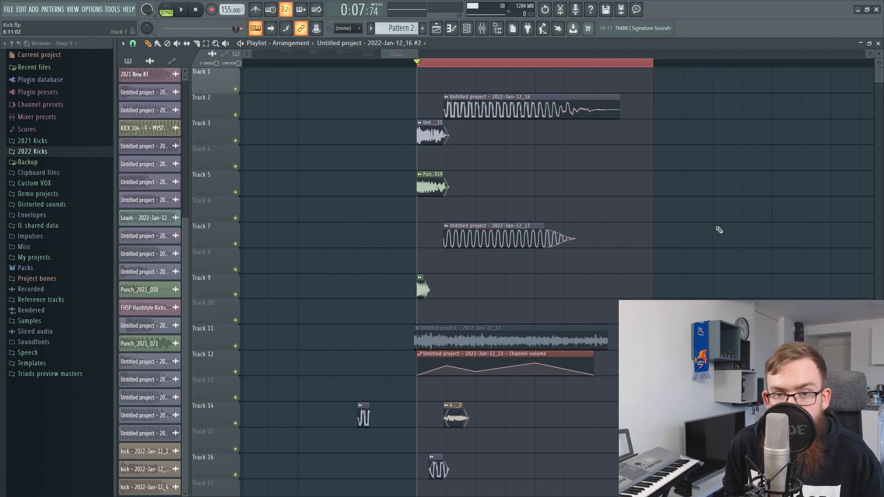
click(180, 9)
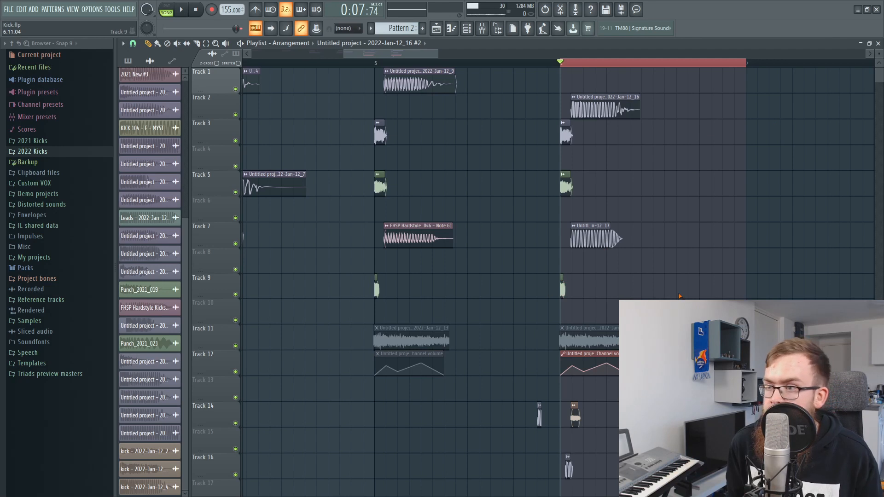
scroll(down, 3)
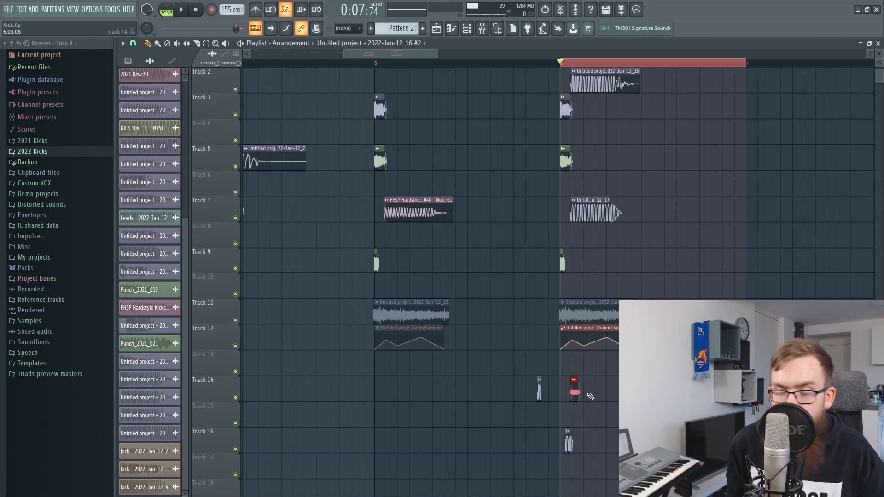
scroll(up, 3)
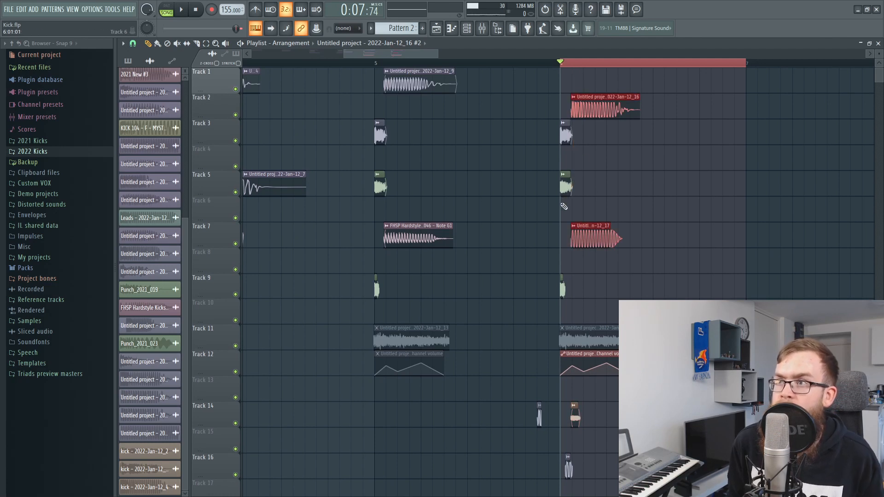
scroll(down, 3)
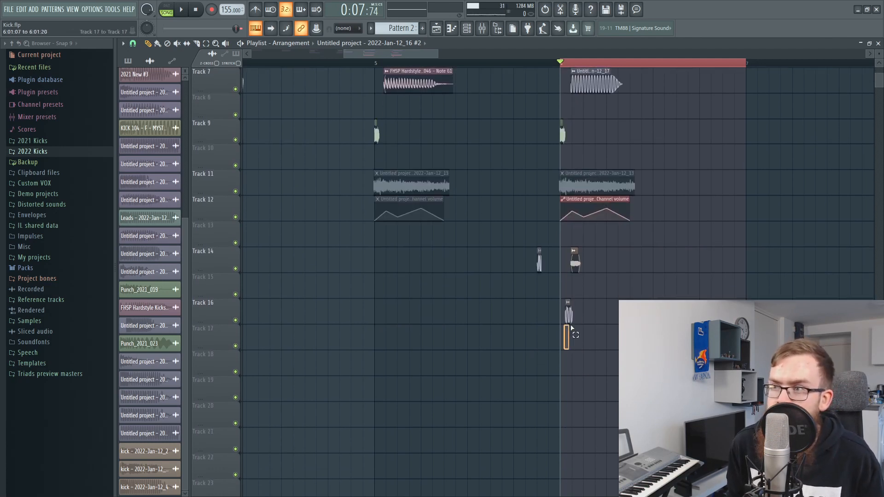